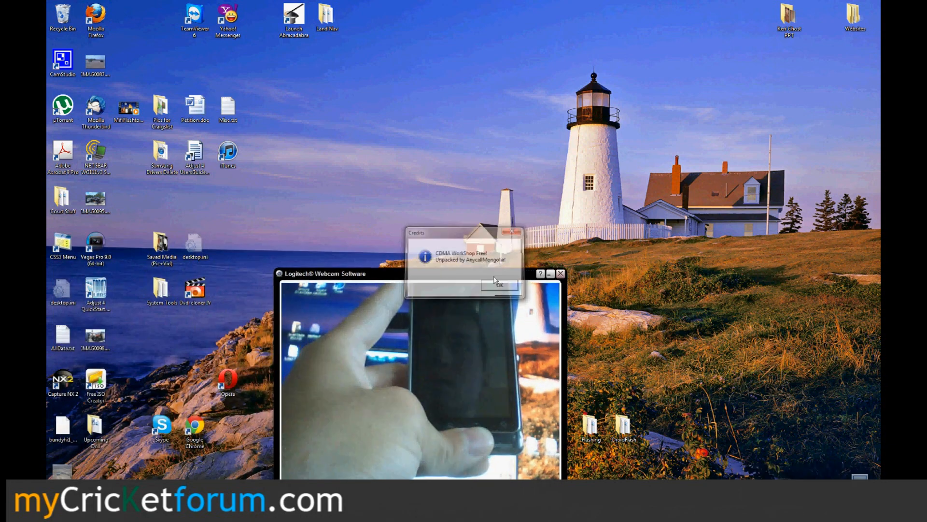
# - Dismiss the Credits notice and connect CDMA Workshop to the phone on port COM19
pyautogui.click(498, 284)
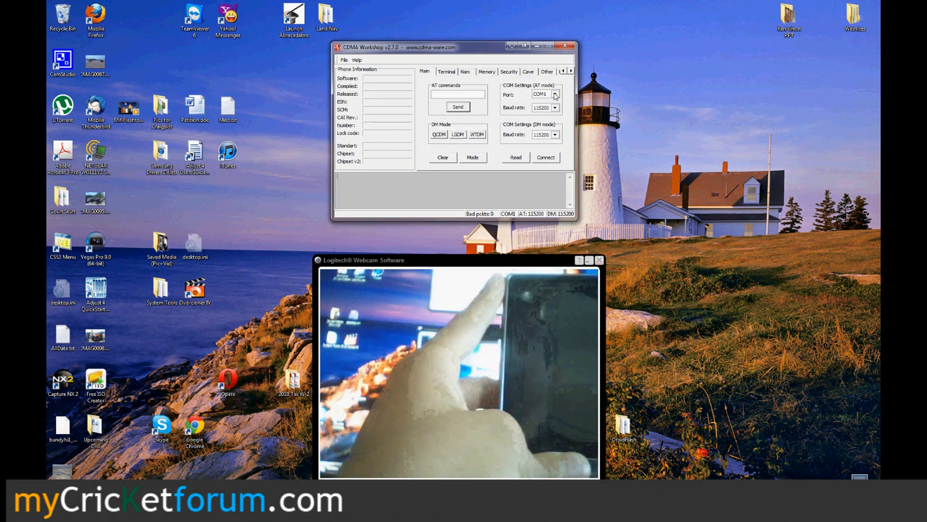
pyautogui.click(554, 94)
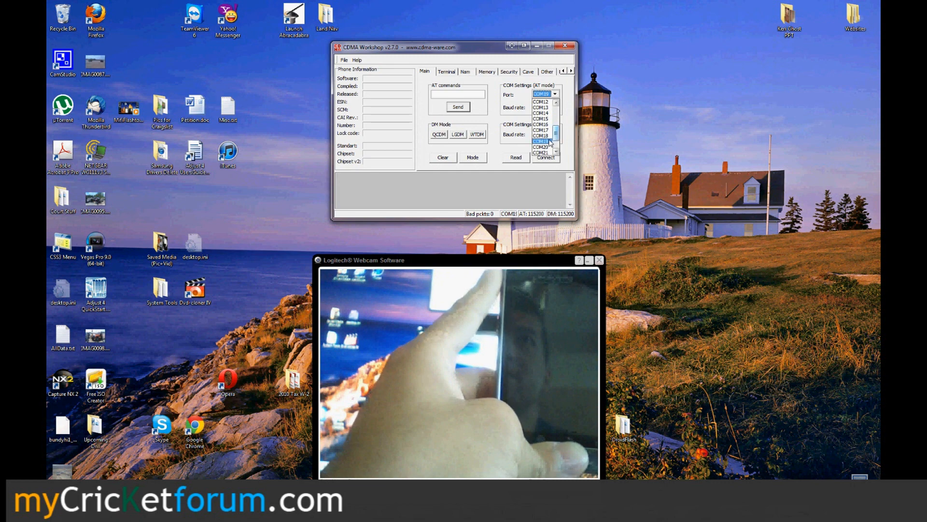
pyautogui.click(541, 146)
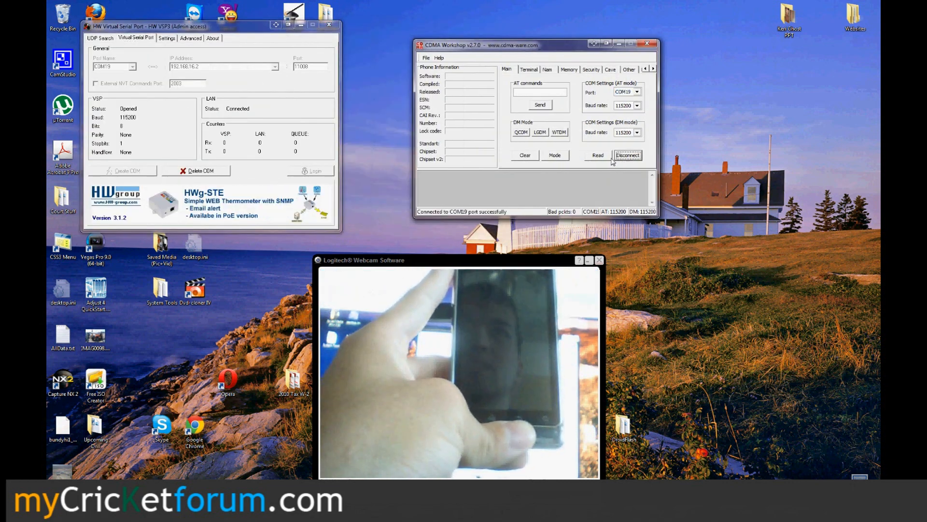
# - Read the phone's software version, ESN and lock code, then view the Other settings
pyautogui.click(597, 155)
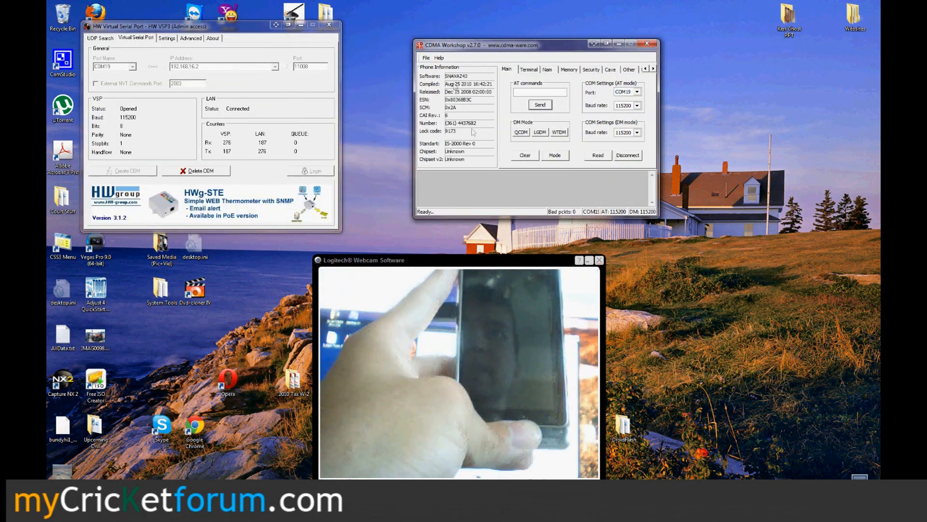
pyautogui.click(609, 69)
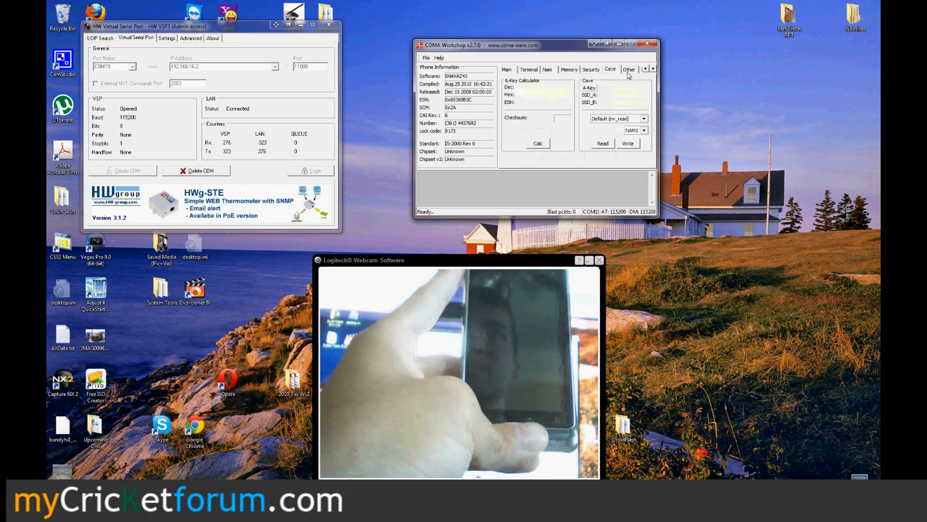
pyautogui.click(631, 69)
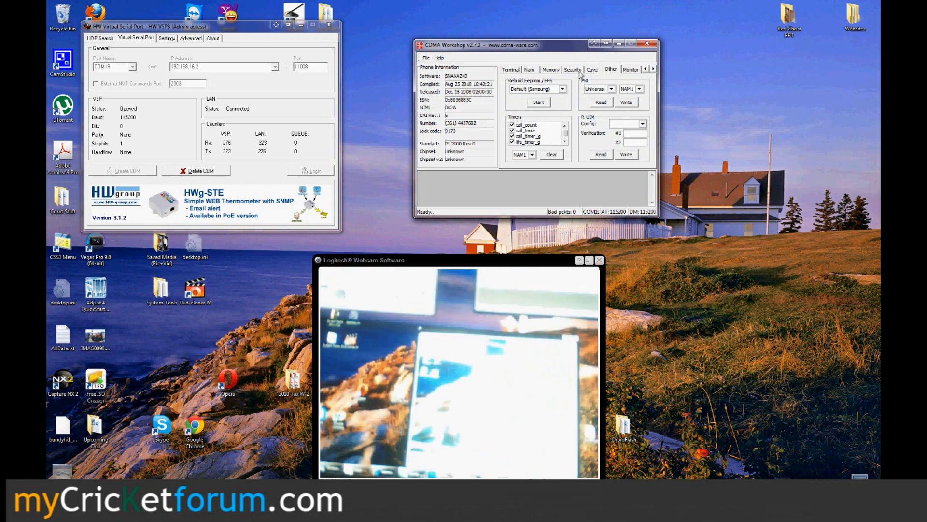
# - Send service programming code 000000 from Security settings, then go to Memory settings
pyautogui.click(573, 69)
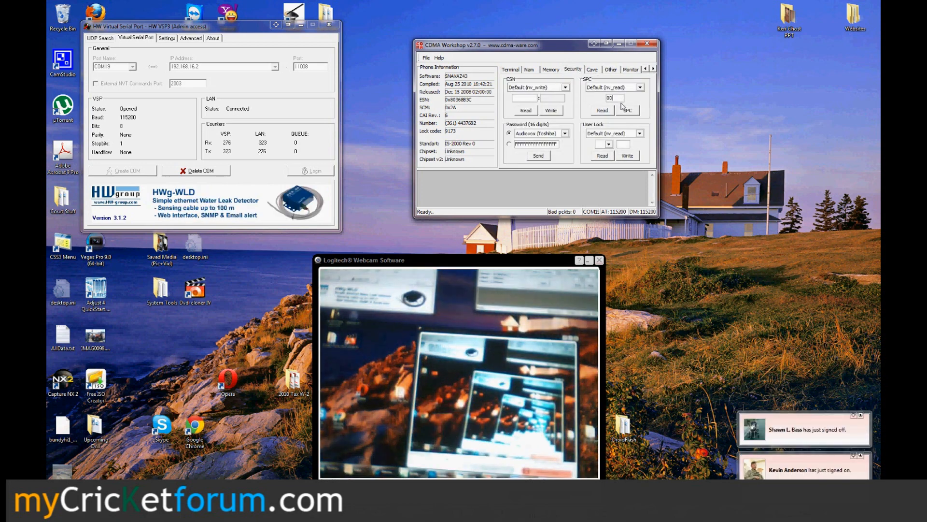
pyautogui.click(603, 110)
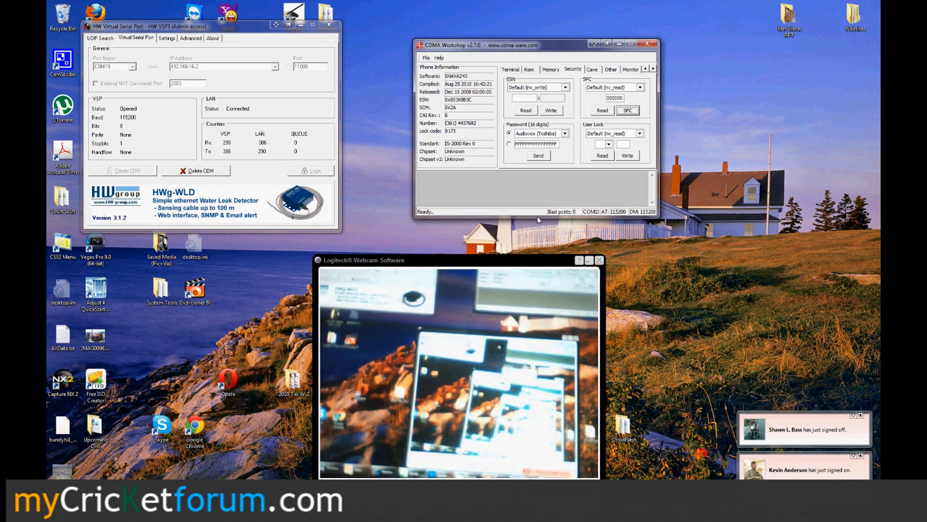
pyautogui.click(550, 70)
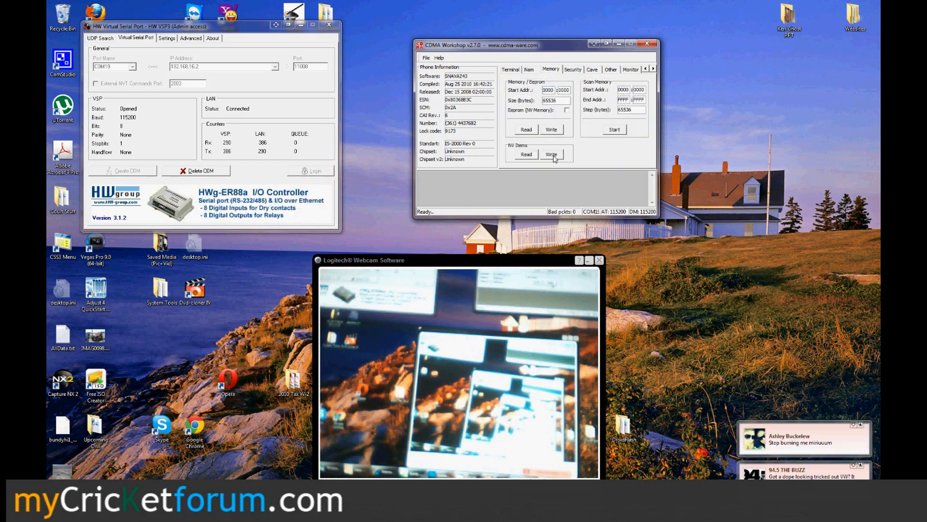
# - Write the 12 NV items from the saved text file to the phone and close CDMA Workshop
pyautogui.click(550, 154)
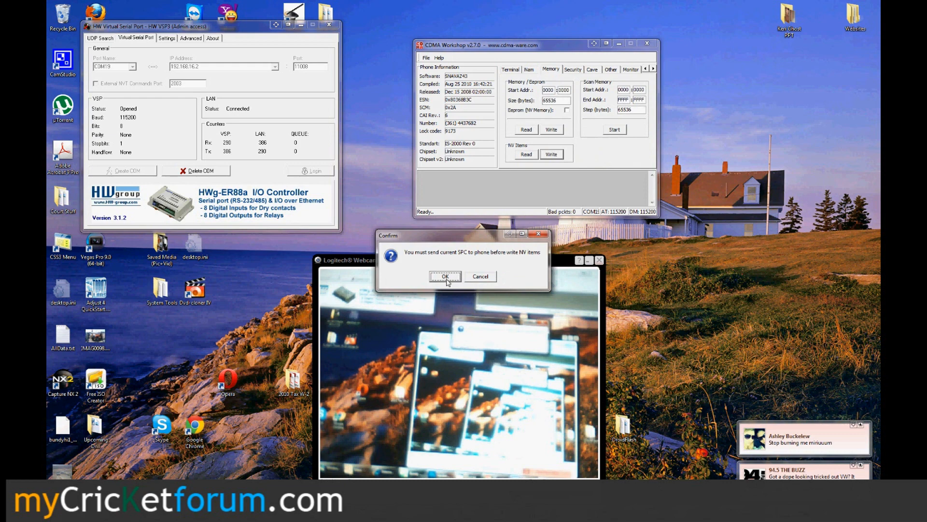
pyautogui.click(445, 277)
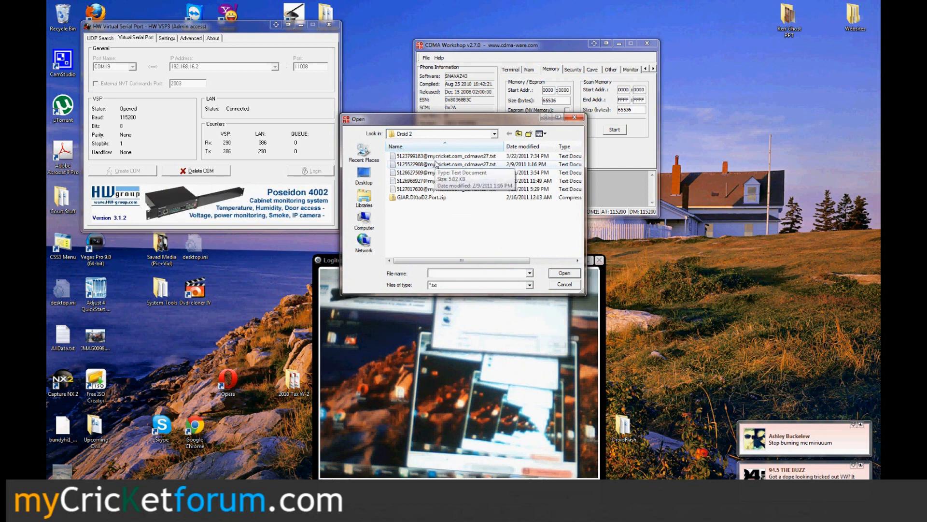
pyautogui.click(518, 133)
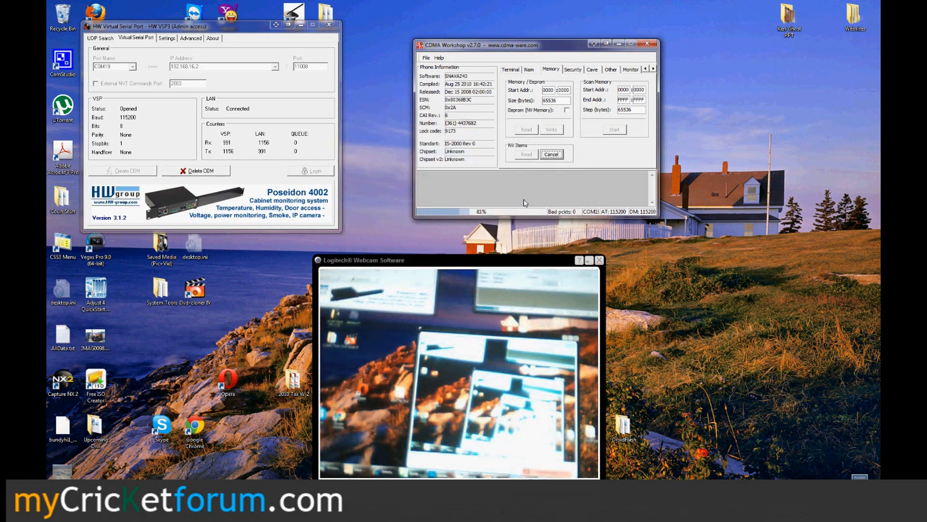
pyautogui.click(551, 153)
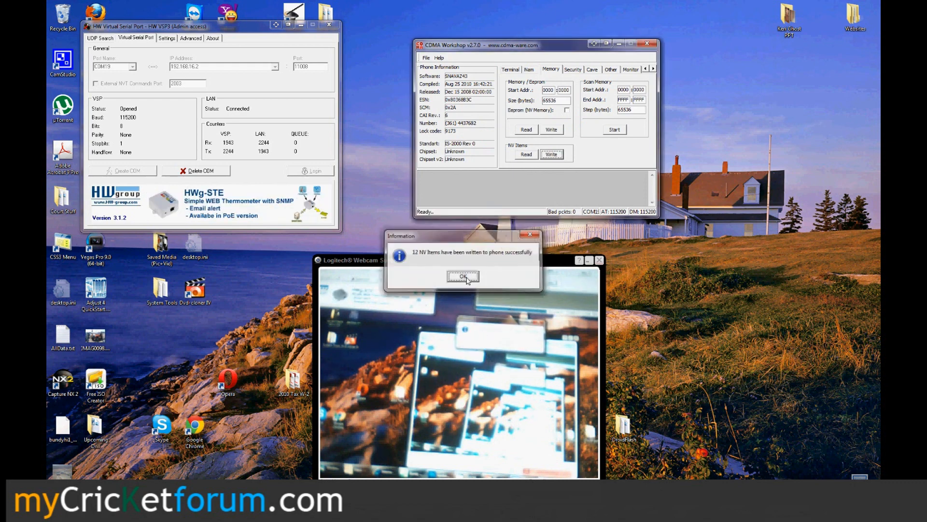
pyautogui.click(463, 276)
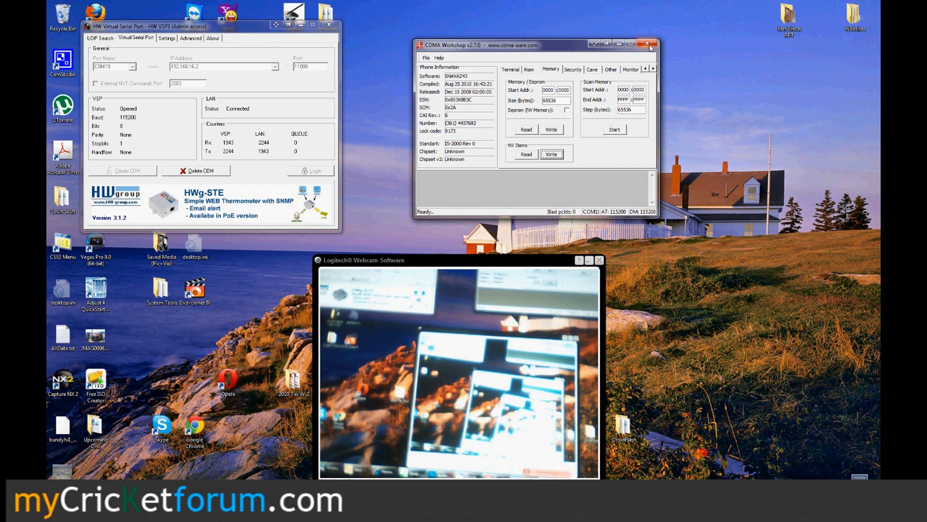
pyautogui.click(551, 154)
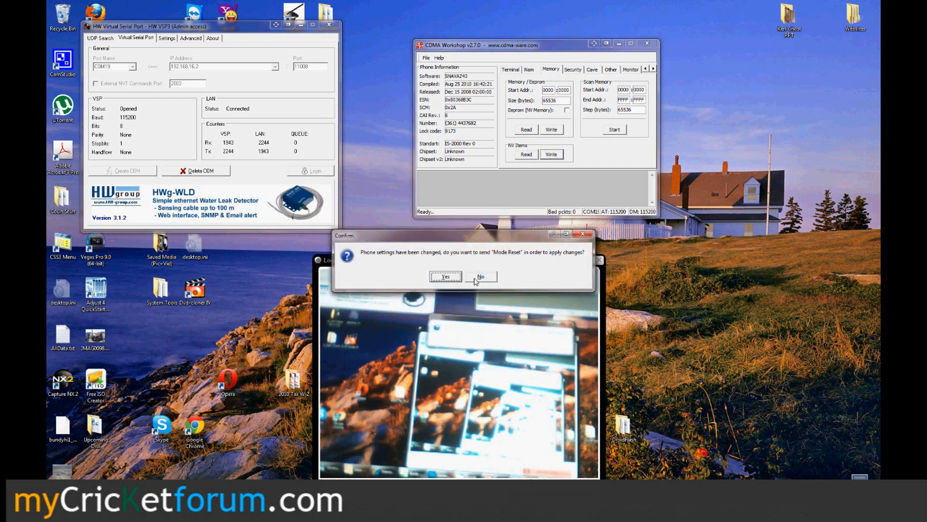
# - Decline Mode Reset, select the connected phone in QPST, and read its settings
pyautogui.click(480, 276)
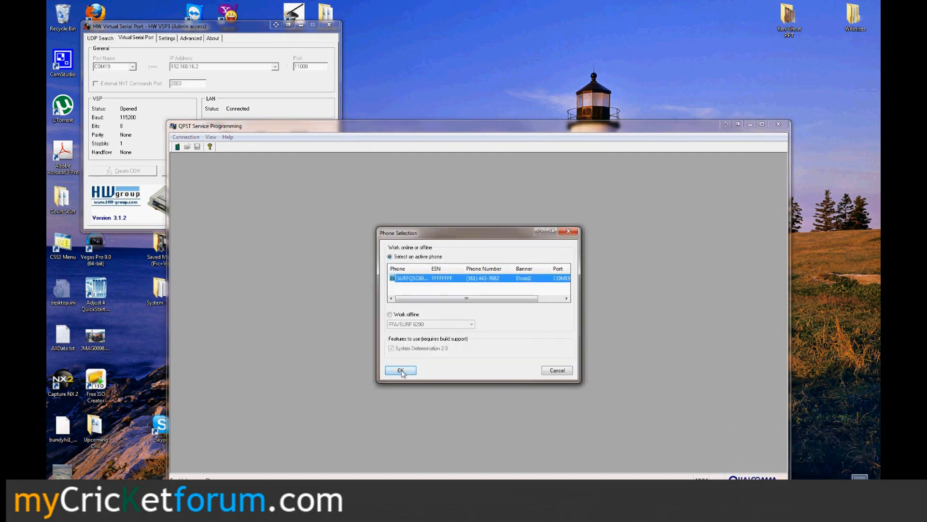
pyautogui.click(400, 370)
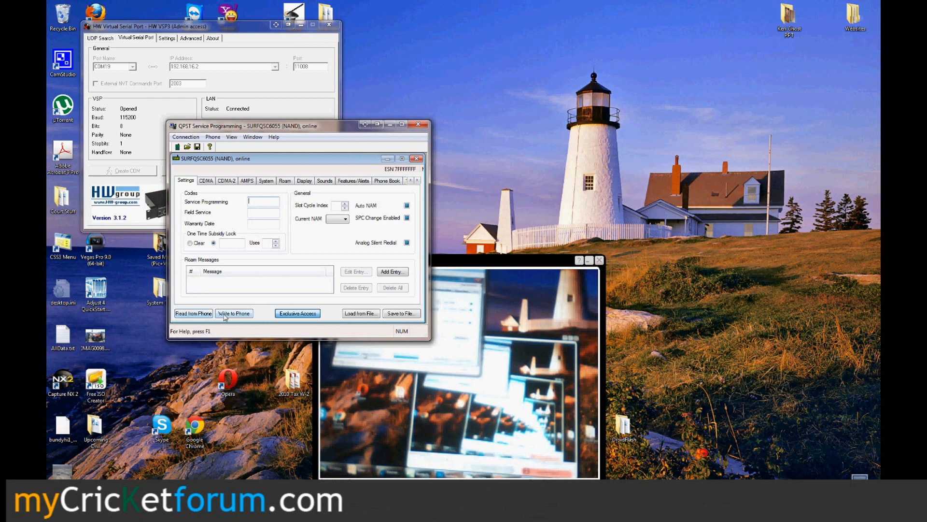
pyautogui.click(233, 313)
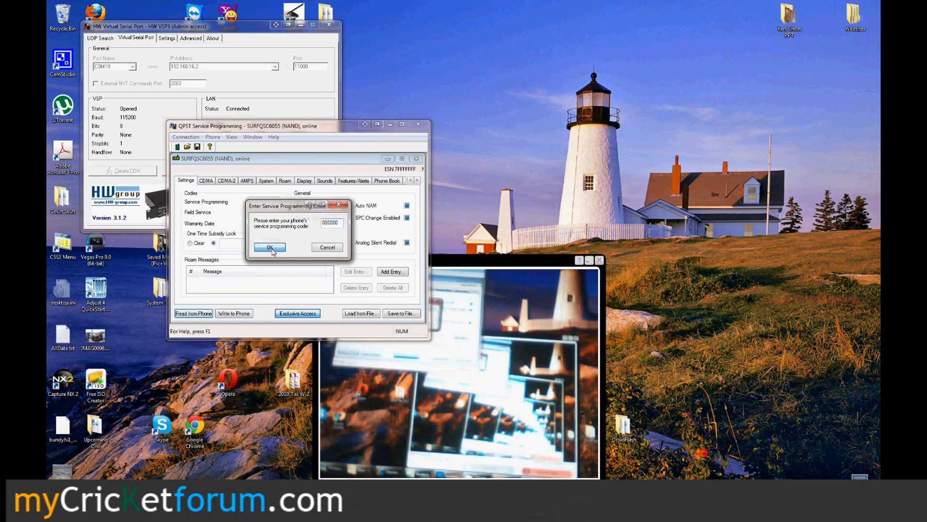
pyautogui.click(269, 248)
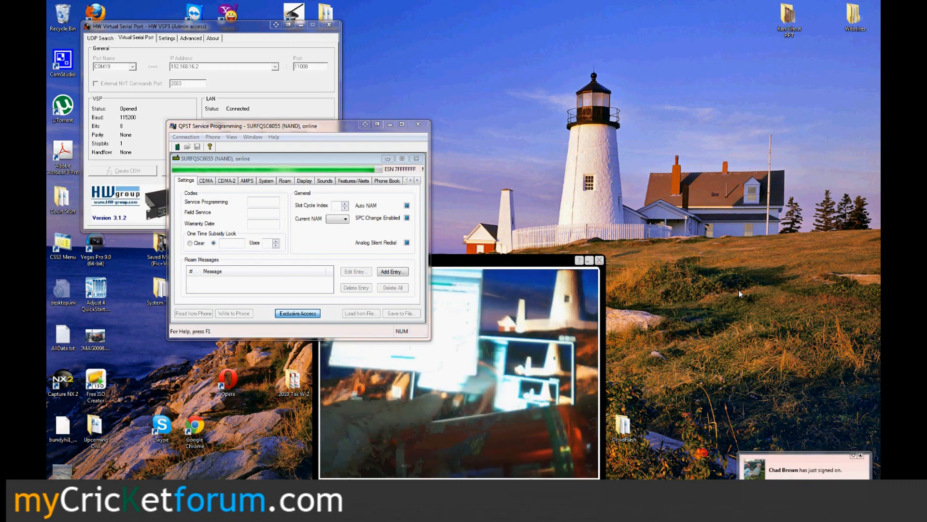
pyautogui.click(193, 313)
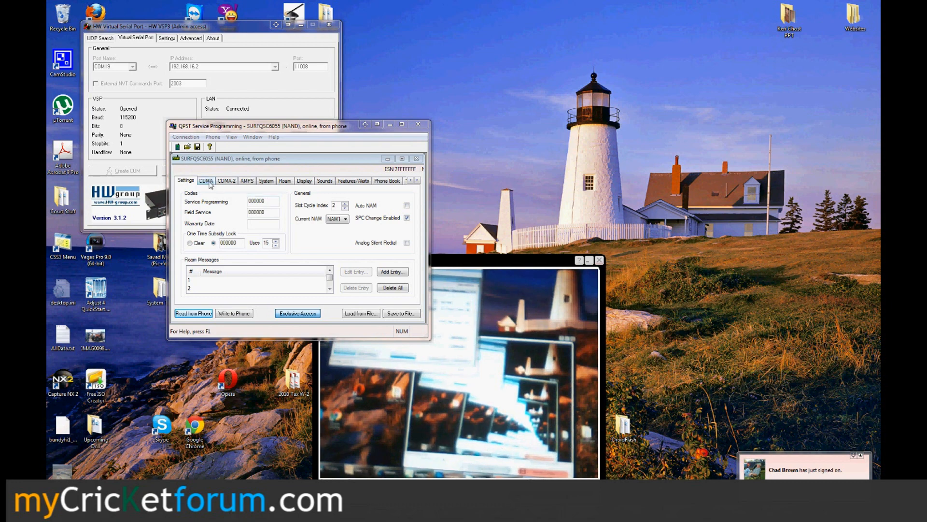
pyautogui.click(206, 180)
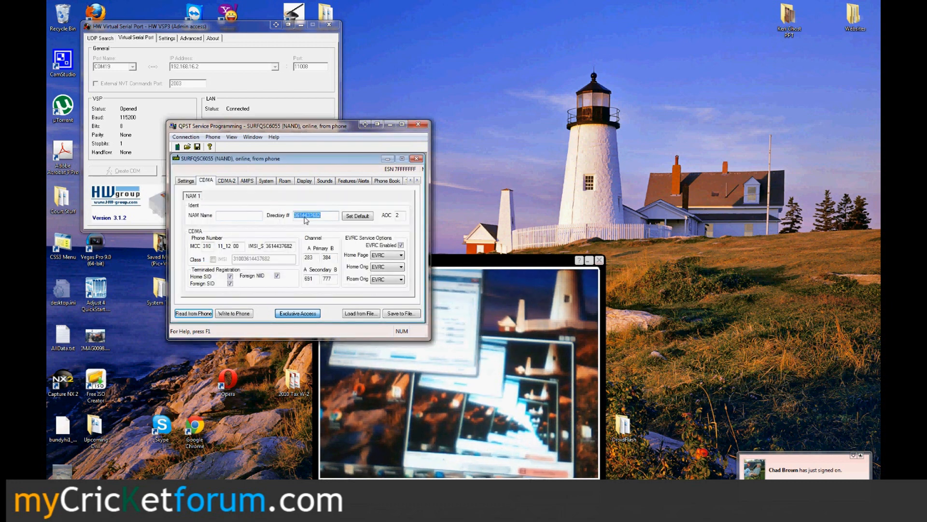
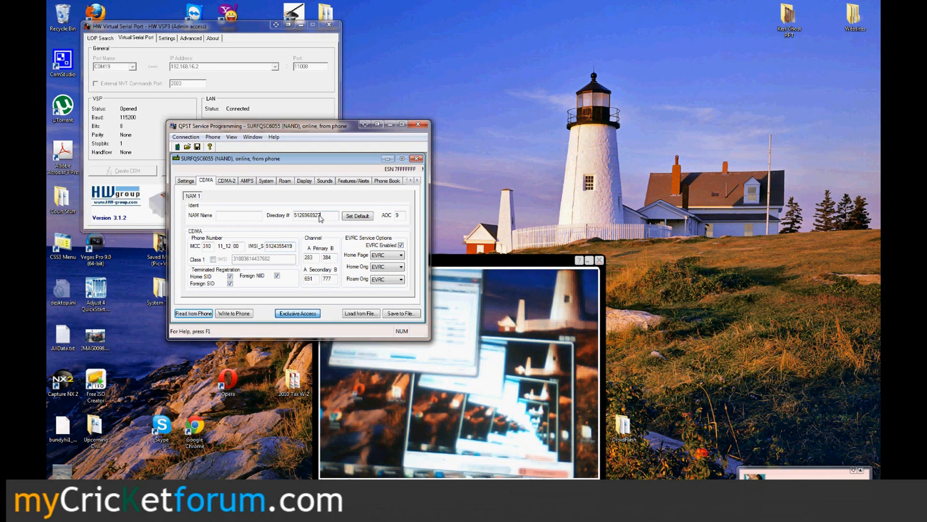
pyautogui.doubleClick(278, 246)
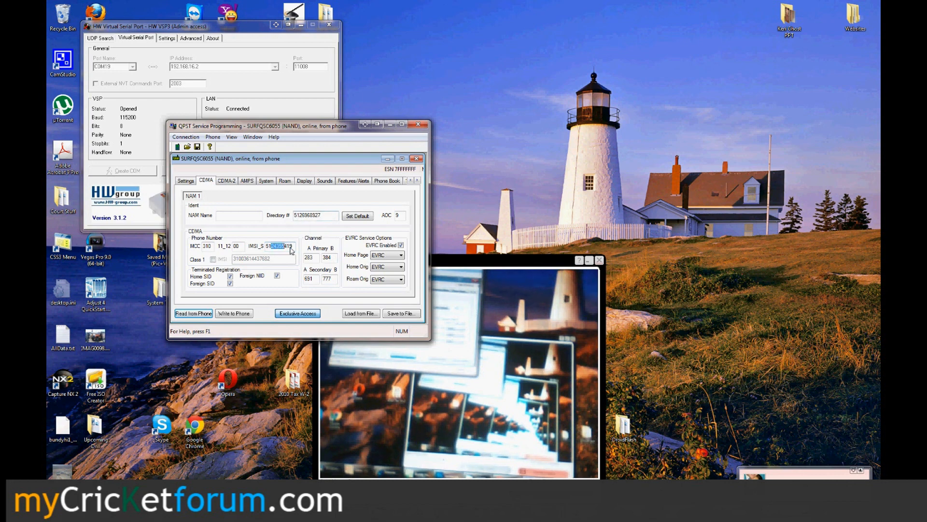
pyautogui.click(315, 215)
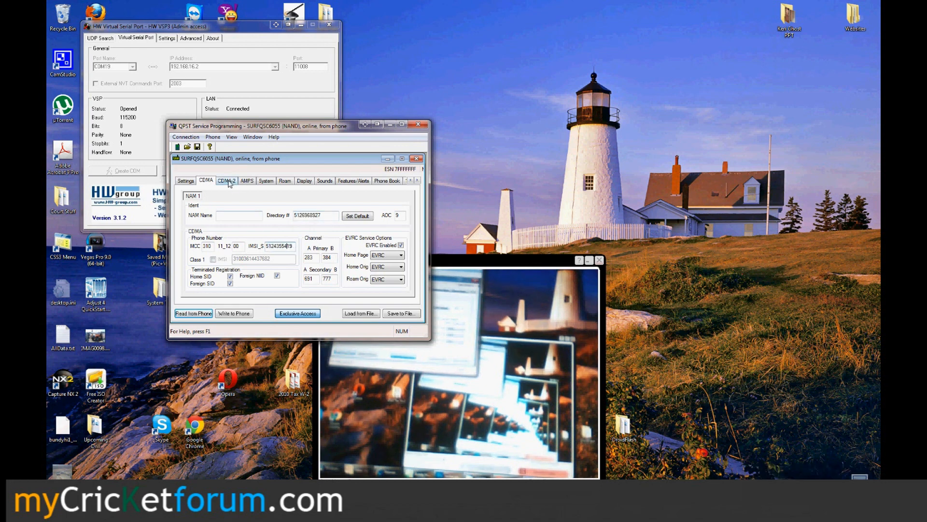
# - Choose the PRL file from Desktop\Flashing in the roaming settings
pyautogui.click(285, 181)
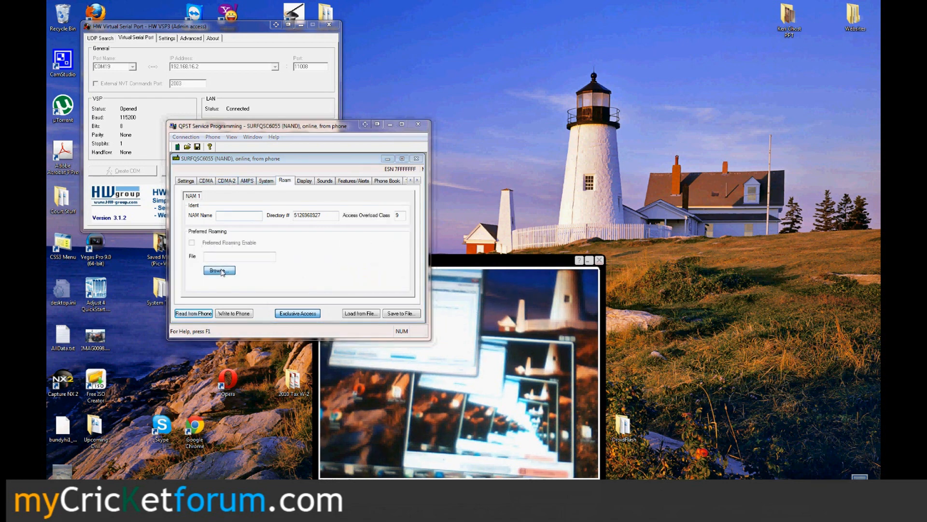
pyautogui.click(219, 271)
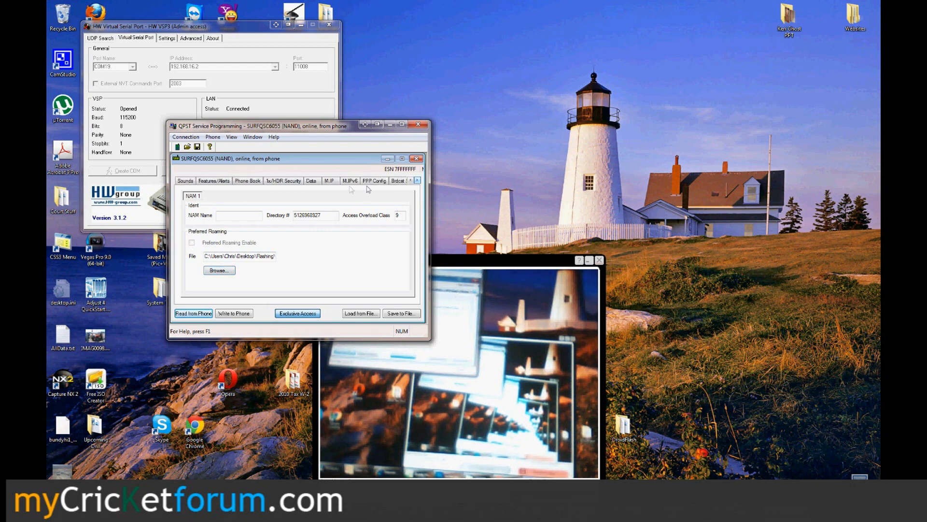
# - Review PPP Config settings, then the Mobile IP Behavior choices in M.IP
pyautogui.click(374, 181)
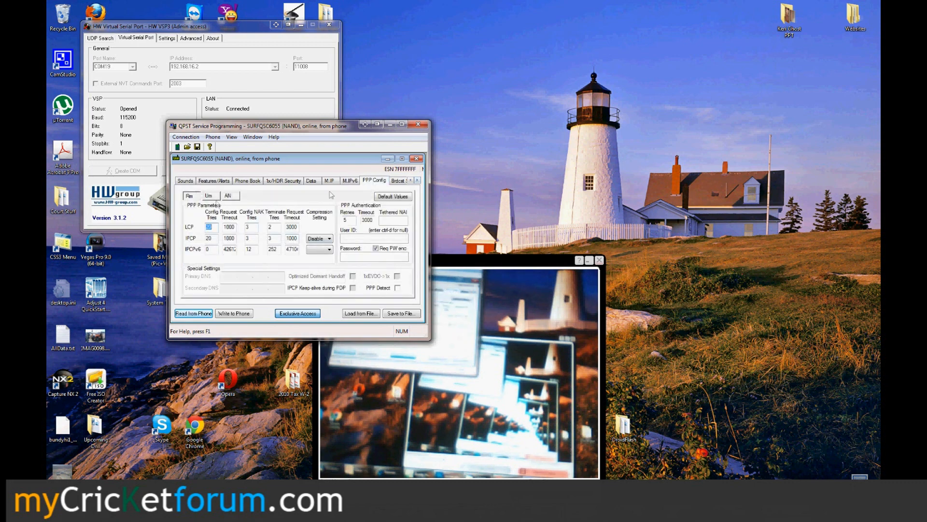
pyautogui.click(351, 180)
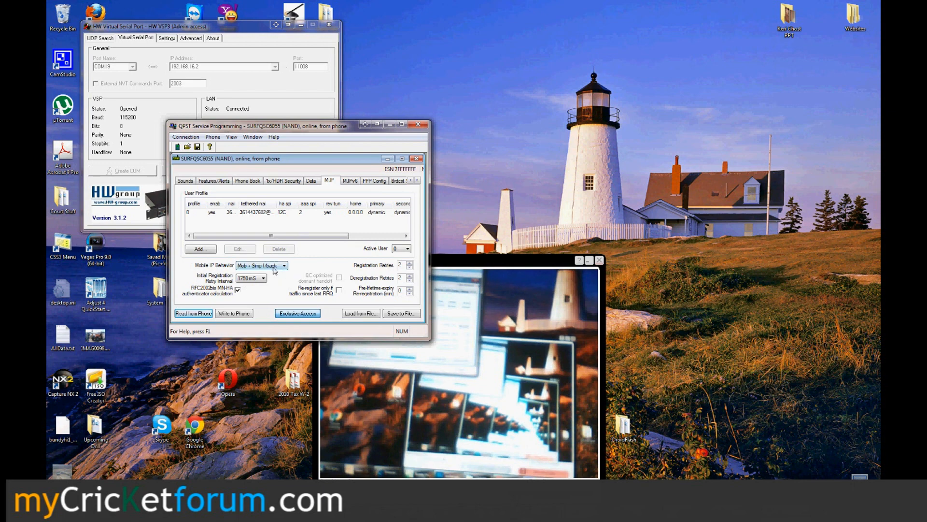
pyautogui.click(282, 266)
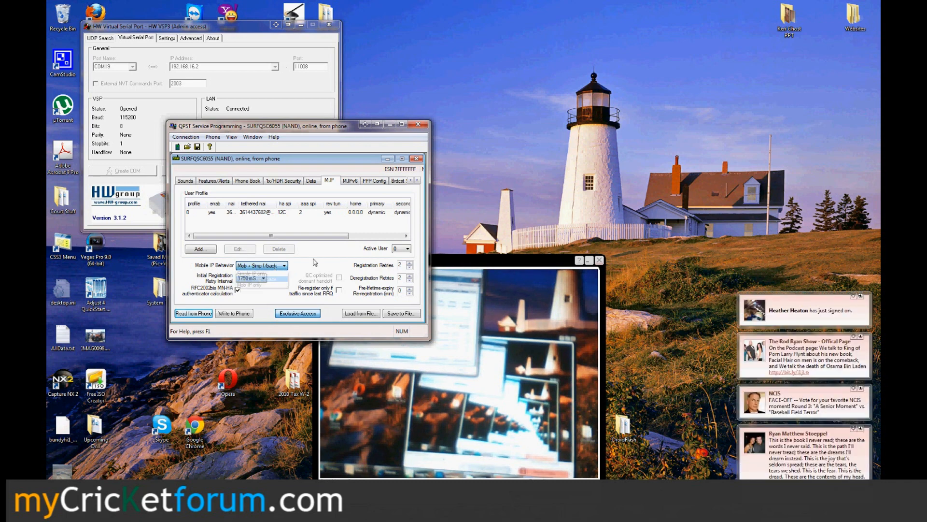
pyautogui.click(238, 248)
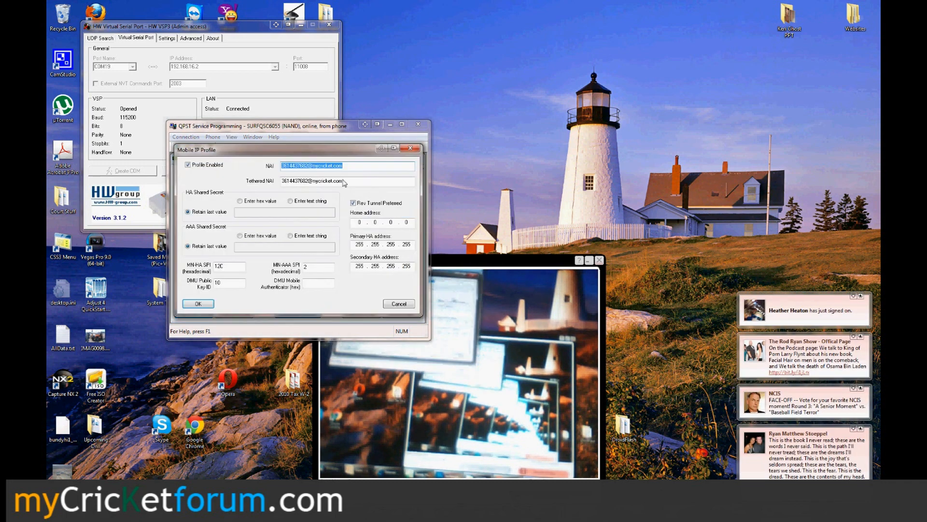
pyautogui.click(347, 166)
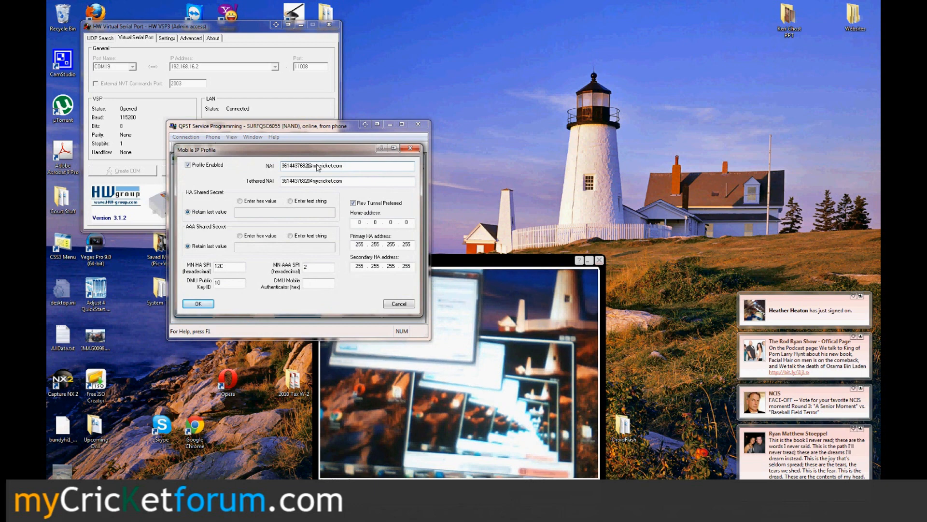
pyautogui.doubleClick(329, 165)
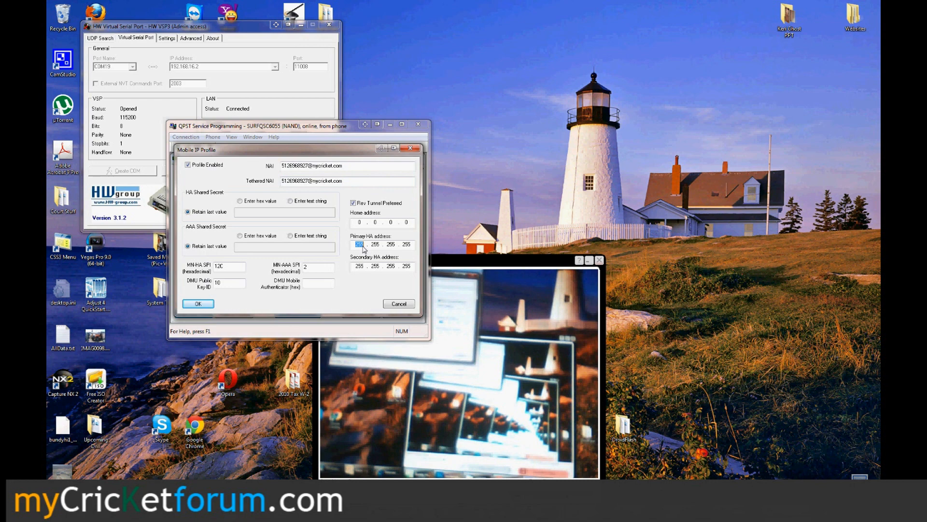
pyautogui.write('000 . 000 . 000 . 000')
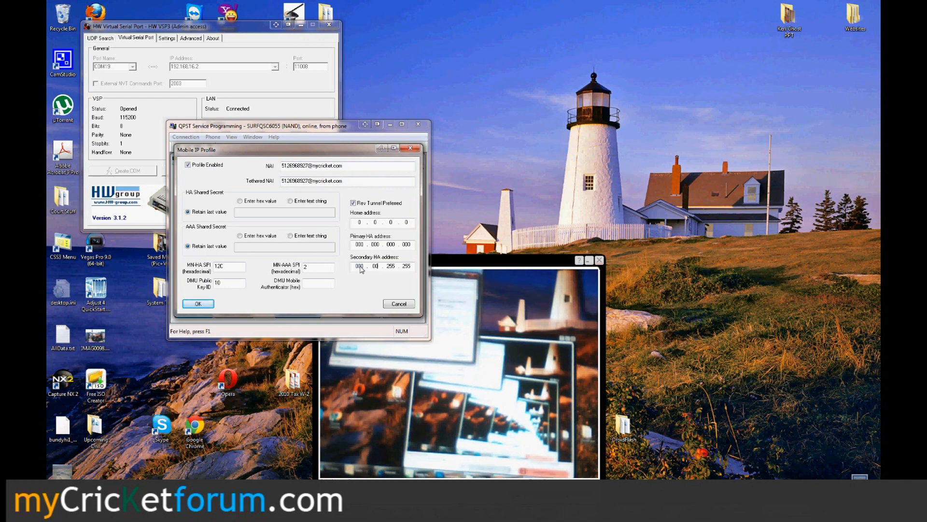
pyautogui.click(289, 201)
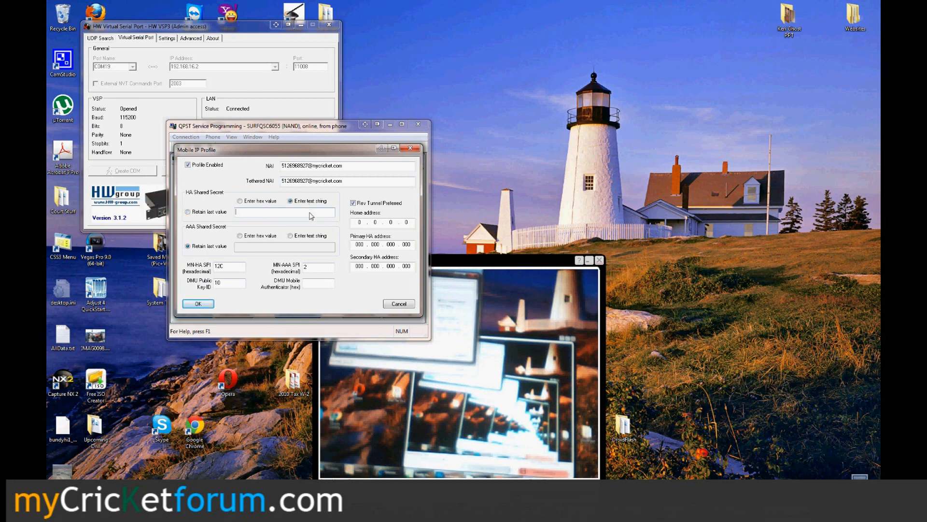
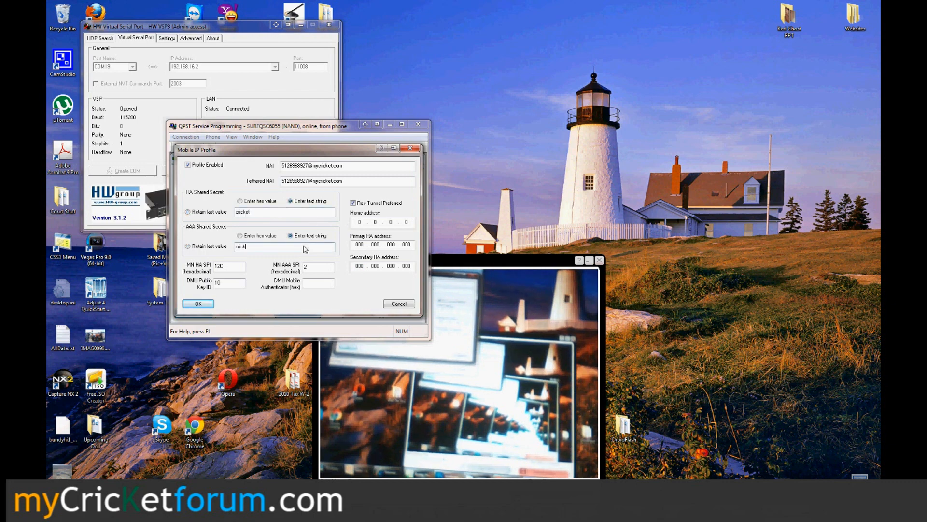
pyautogui.click(198, 303)
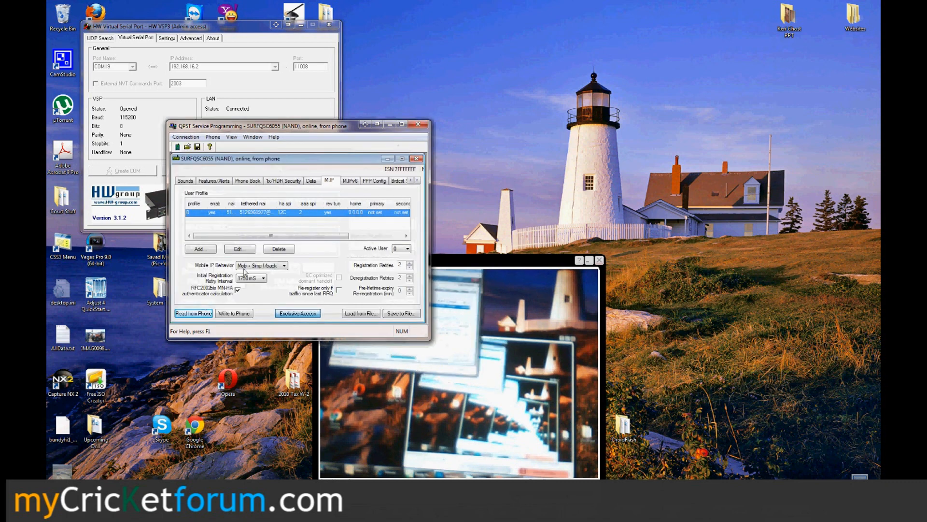
pyautogui.click(373, 180)
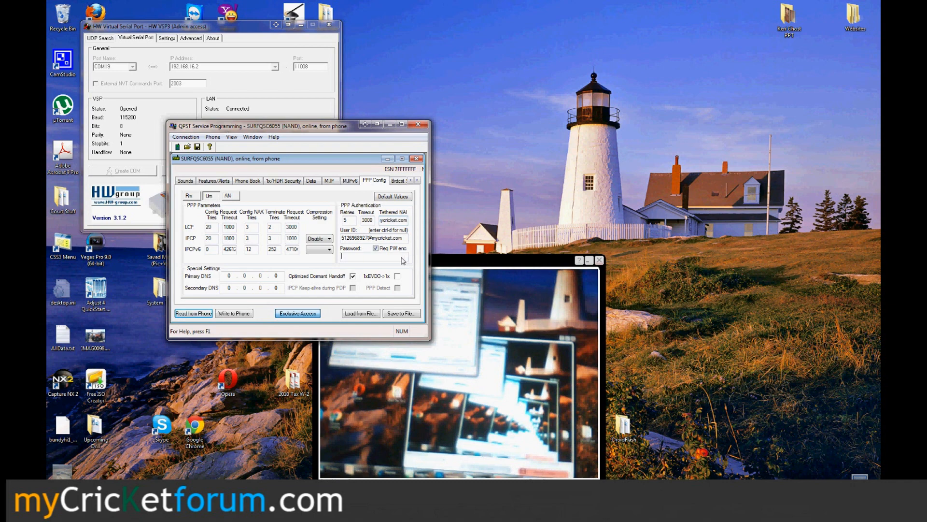
pyautogui.write('cricket')
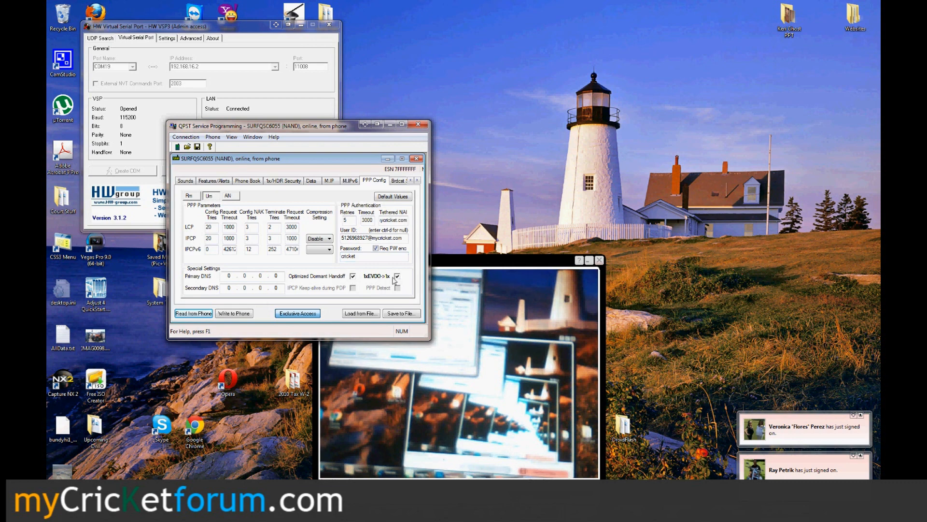
pyautogui.moveTo(325, 271)
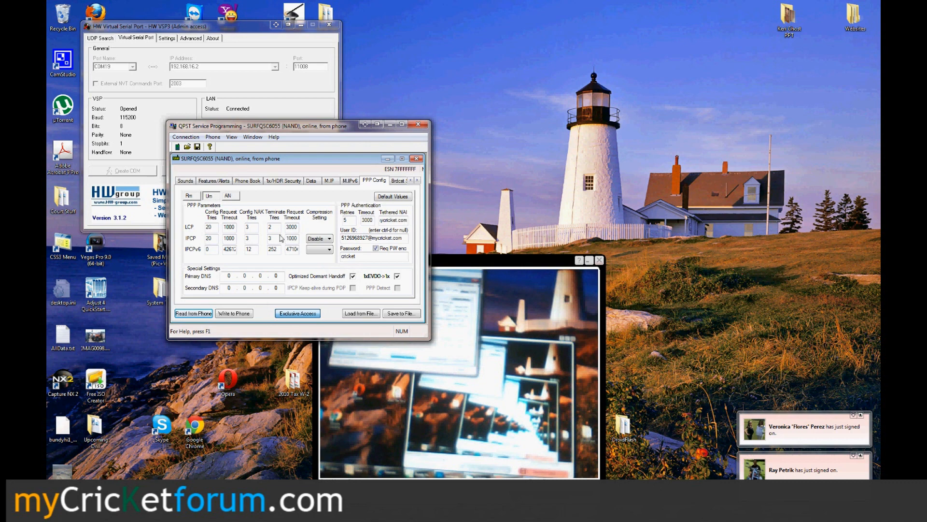
pyautogui.click(227, 196)
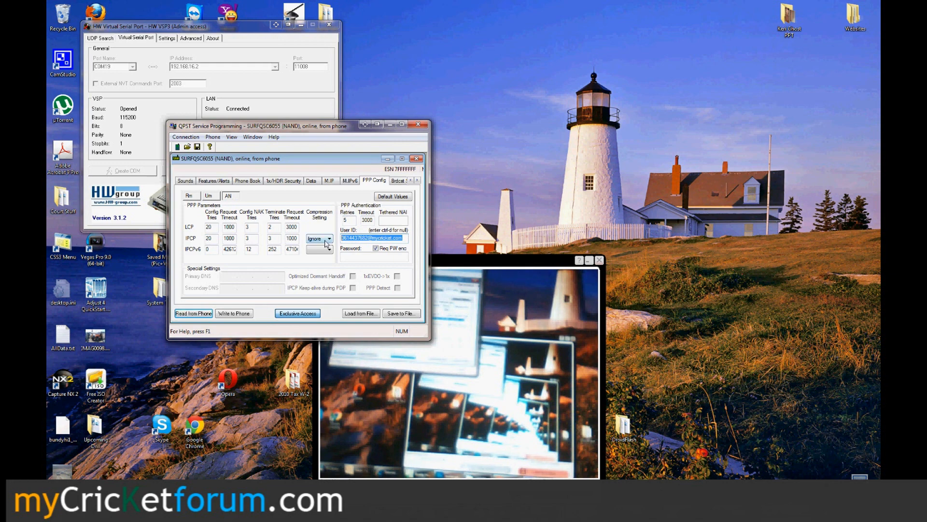
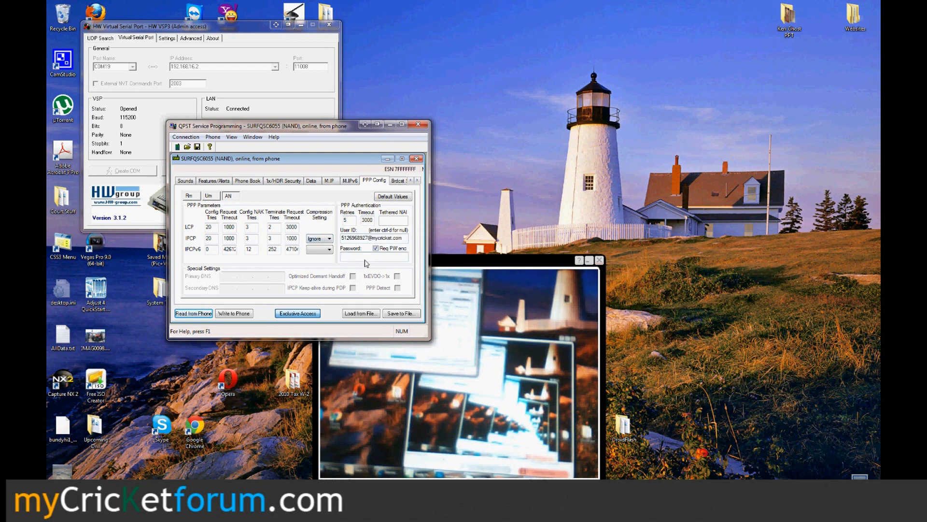
pyautogui.write('cricket')
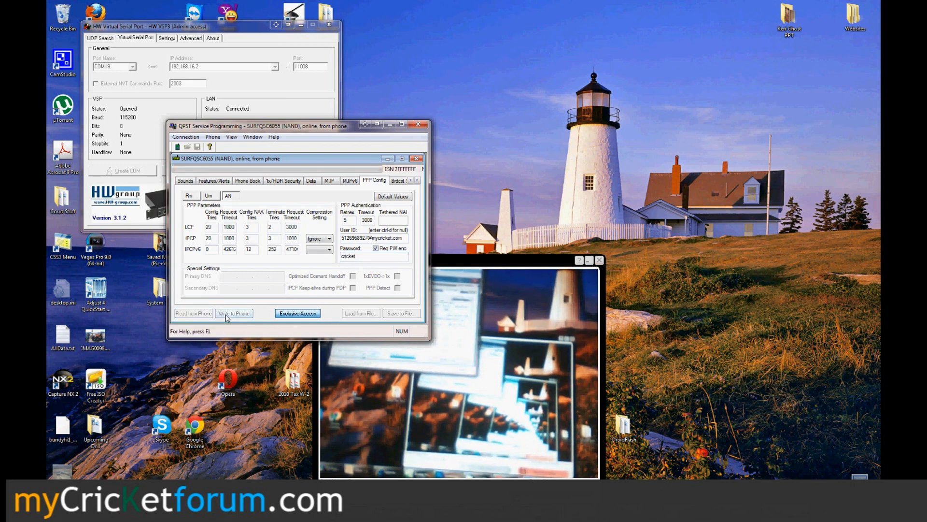
# - Write the new PPP and data settings to the phone and wait for it to drop off COM19
pyautogui.click(232, 313)
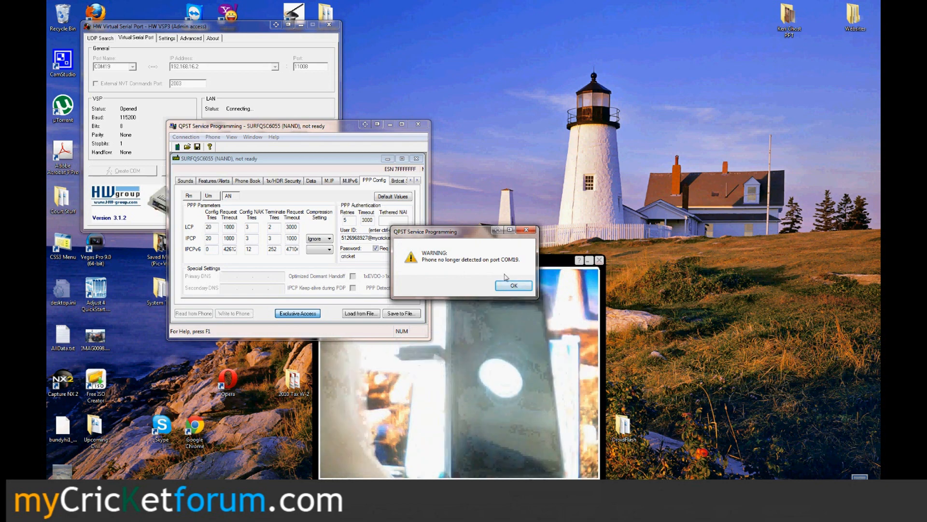
# - Dismiss the 'Phone no longer detected' warning and wait for the ESN-changed reconnect
pyautogui.click(513, 285)
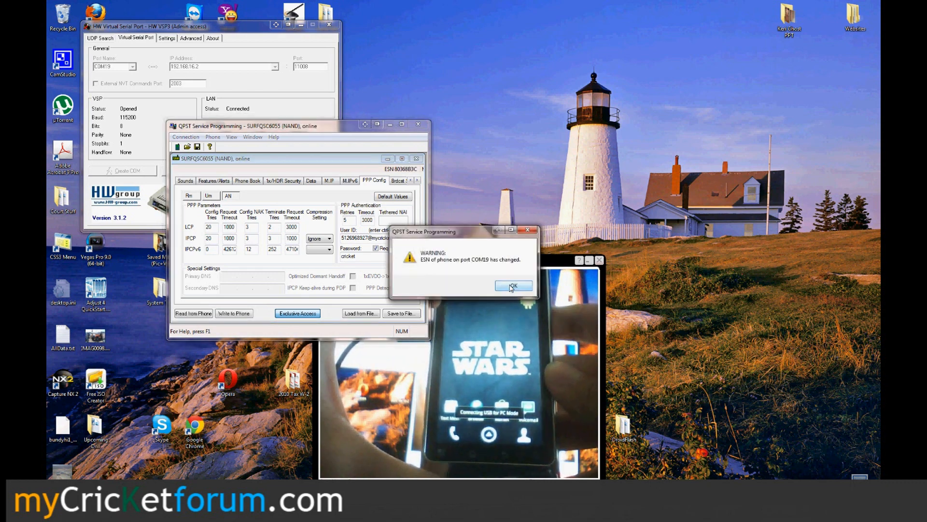
pyautogui.click(512, 286)
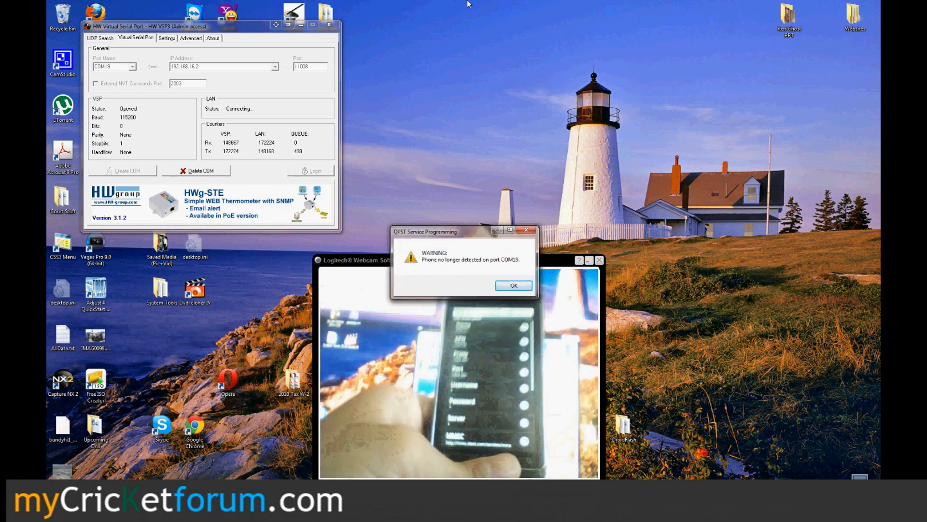
# - Show the APN edit screen to the webcam, then dismiss the COM19 not-detected warning
pyautogui.click(513, 285)
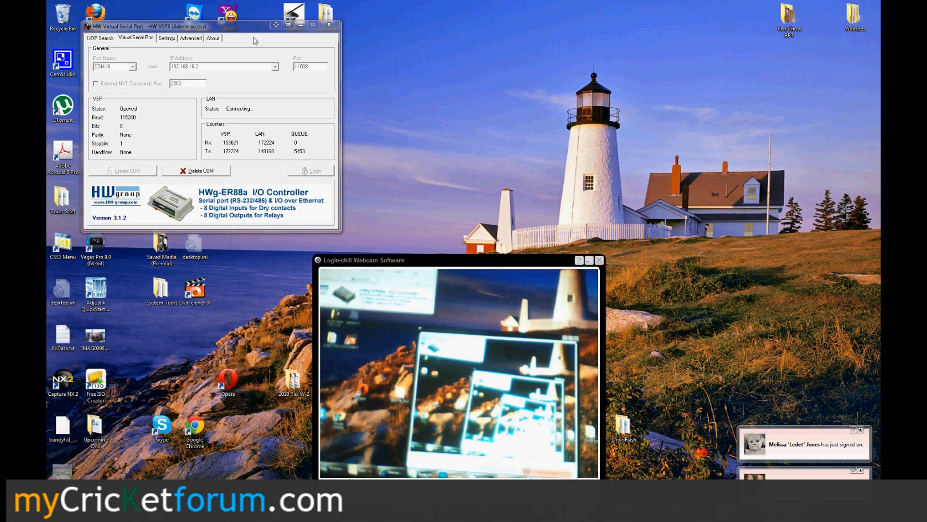
# - Close the HW Virtual Serial Port window after moving the phone away from the webcam
pyautogui.click(329, 26)
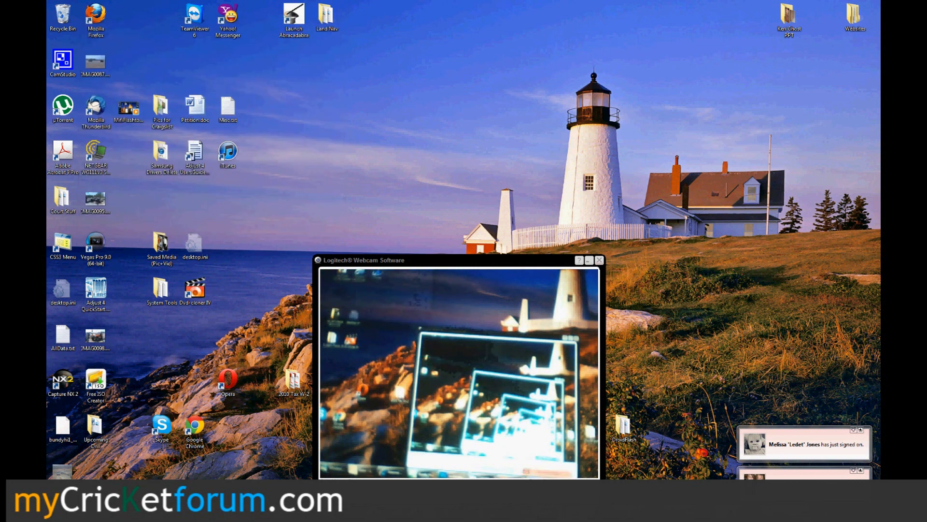